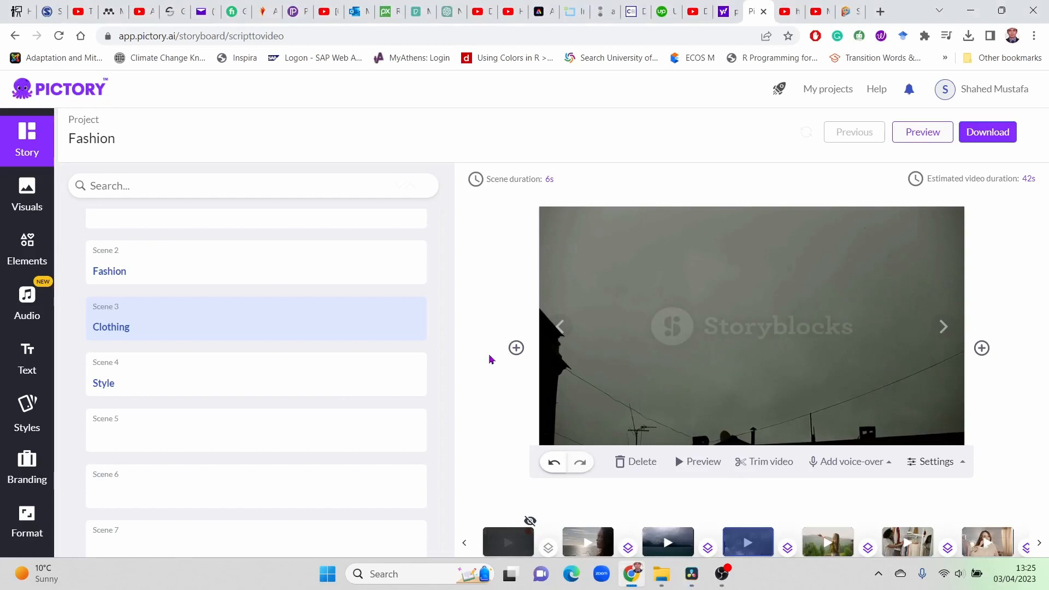
{"action": "mouse_move", "coordinate": [497, 282]}
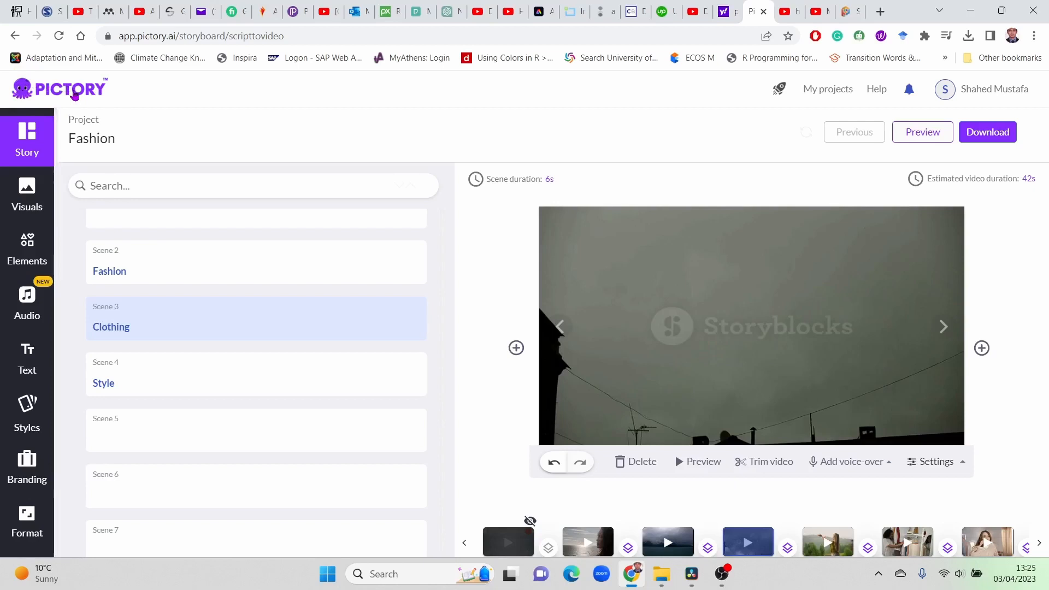
{"action": "mouse_move", "coordinate": [75, 92]}
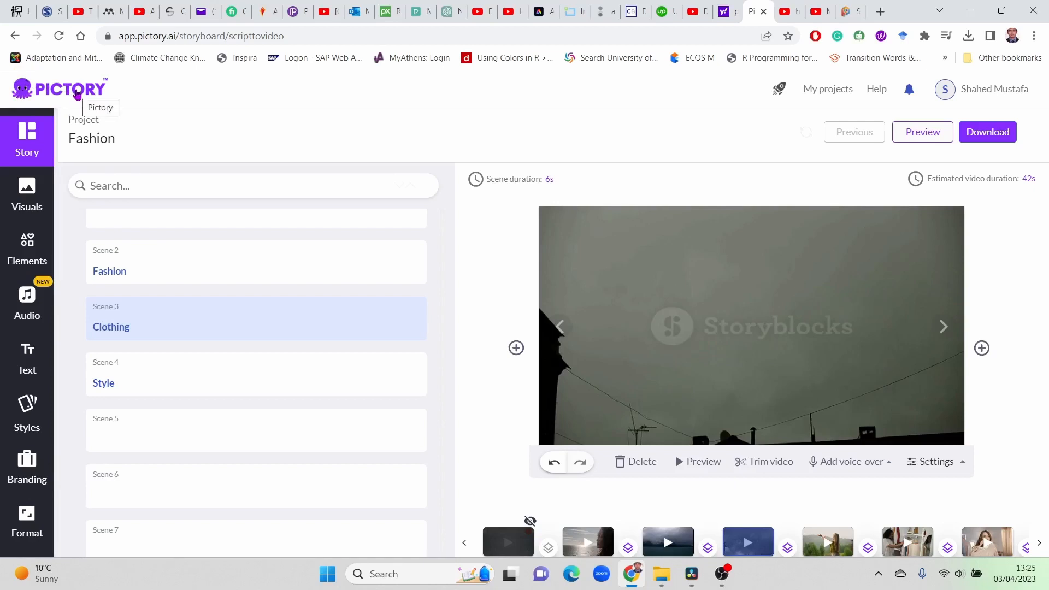
{"action": "mouse_move", "coordinate": [112, 94]}
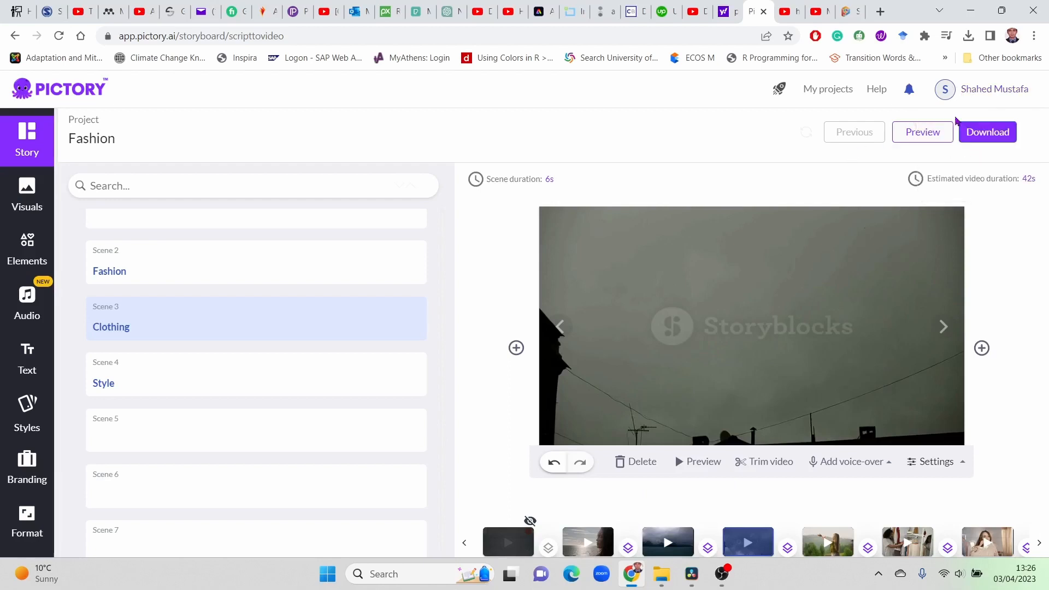
{"action": "mouse_move", "coordinate": [750, 154]}
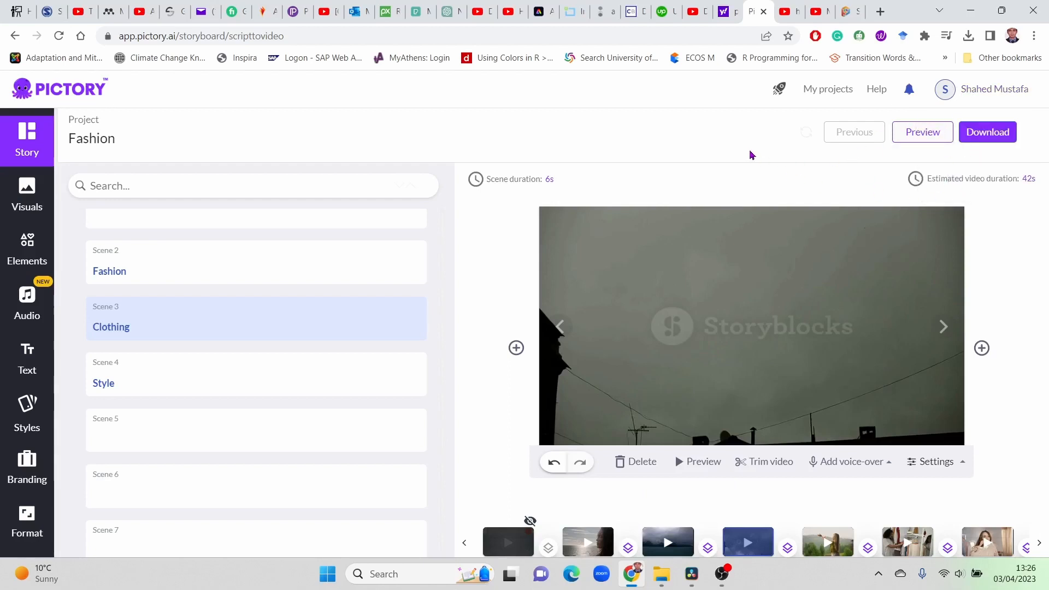
{"action": "mouse_move", "coordinate": [699, 154]}
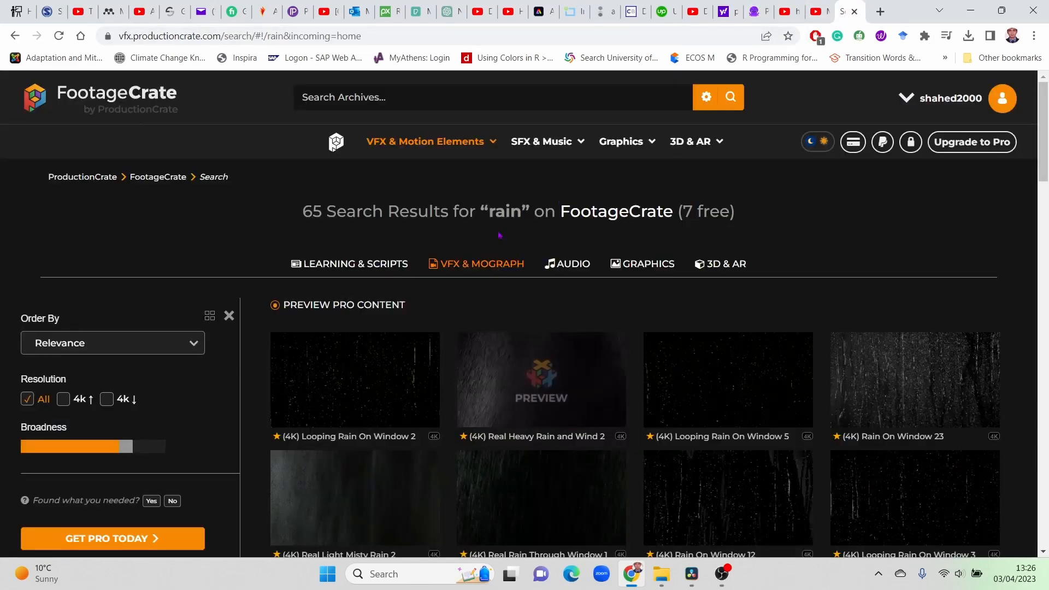
Step: Scroll through the FootageCrate 'rain' results showing rain-on-window, heavy rain and misty rain clips
{"action": "scroll", "scroll_direction": "down", "scroll_amount": 3}
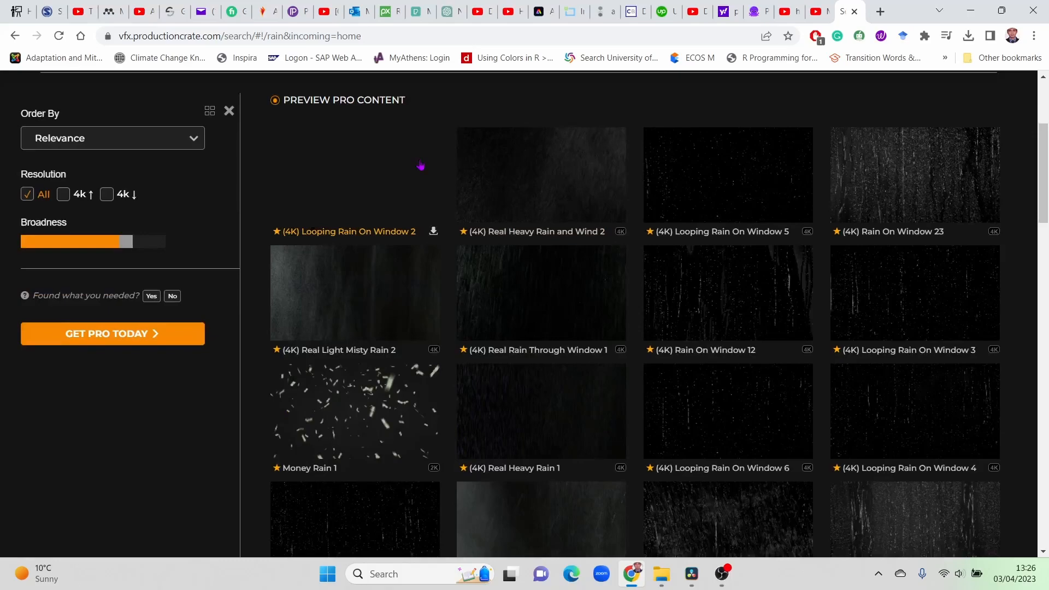
{"action": "scroll", "scroll_direction": "up", "scroll_amount": 3}
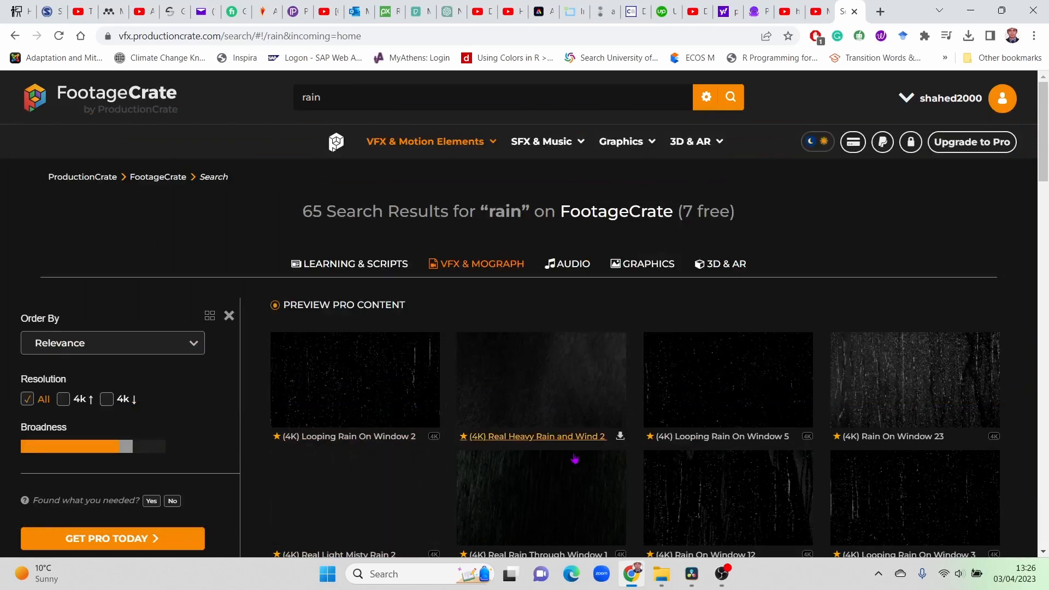
{"action": "scroll", "scroll_direction": "down", "scroll_amount": 3}
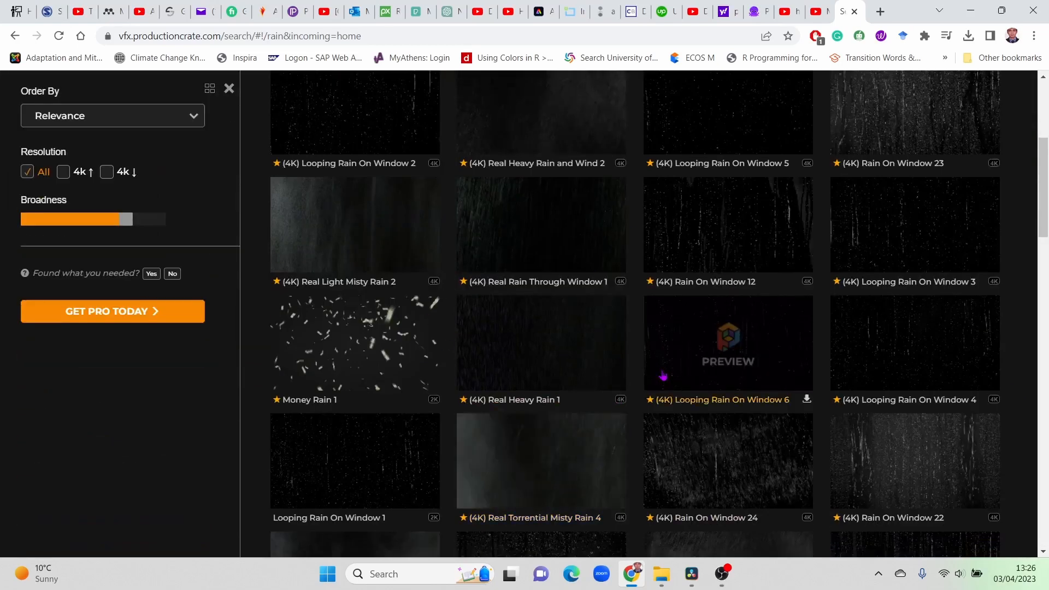
{"action": "mouse_move", "coordinate": [634, 363]}
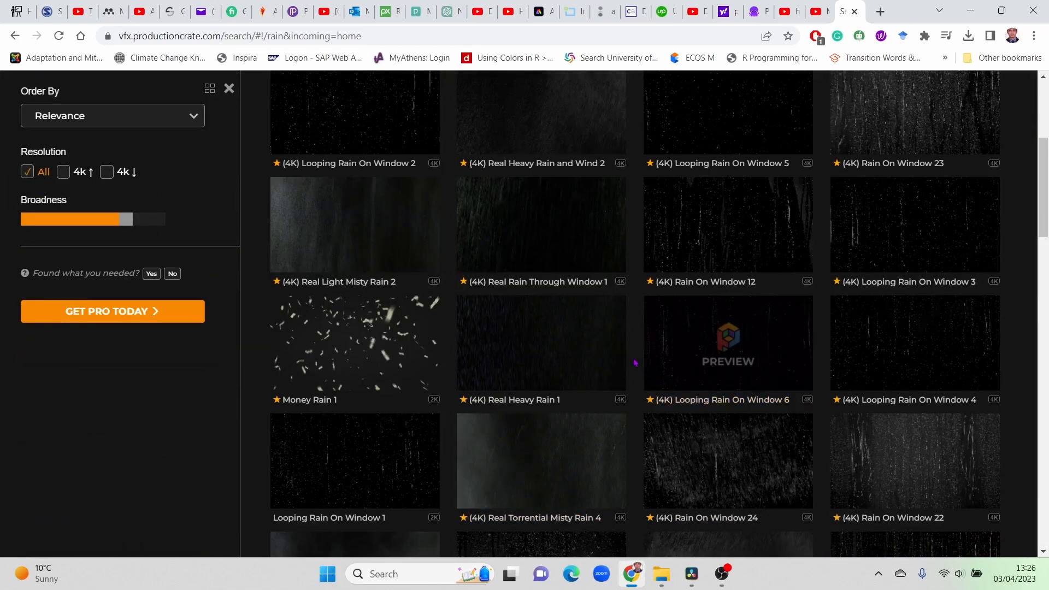
{"action": "scroll", "scroll_direction": "up", "scroll_amount": 3}
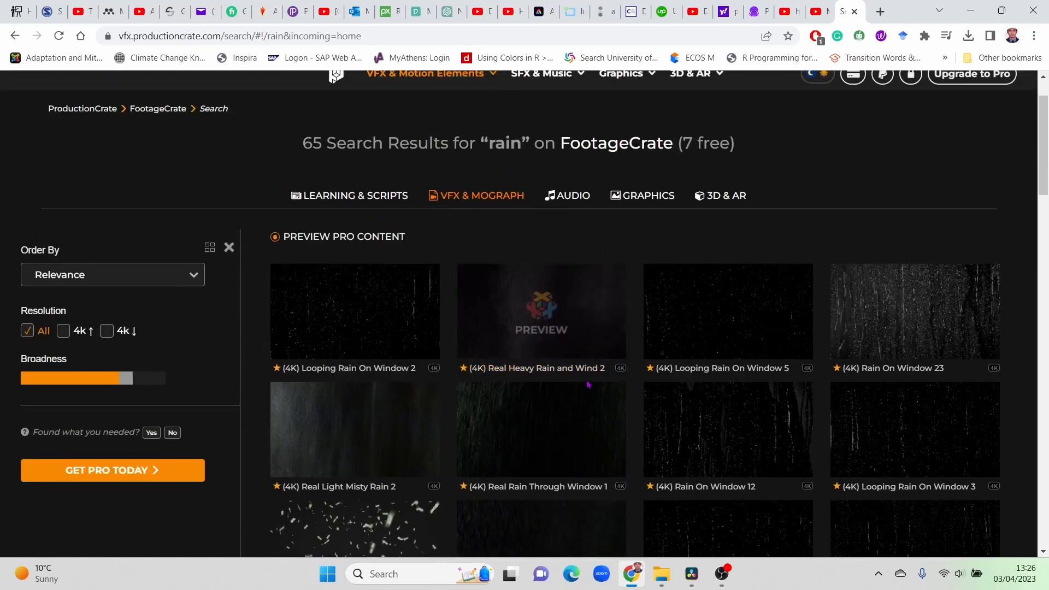
{"action": "scroll", "scroll_direction": "down", "scroll_amount": 3}
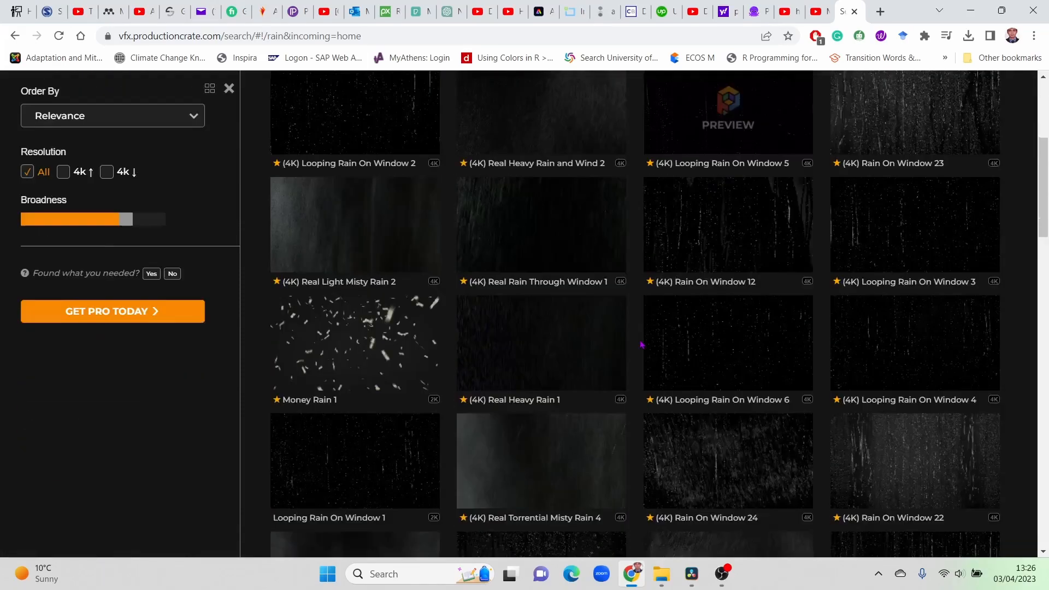
{"action": "scroll", "scroll_direction": "up", "scroll_amount": 3}
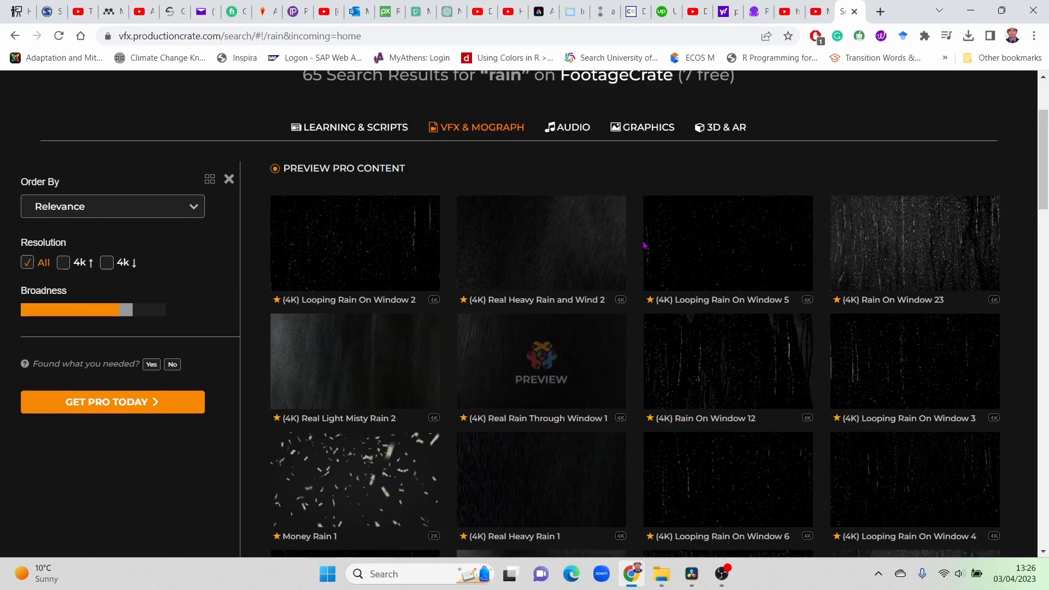
{"action": "scroll", "scroll_direction": "down", "scroll_amount": 3}
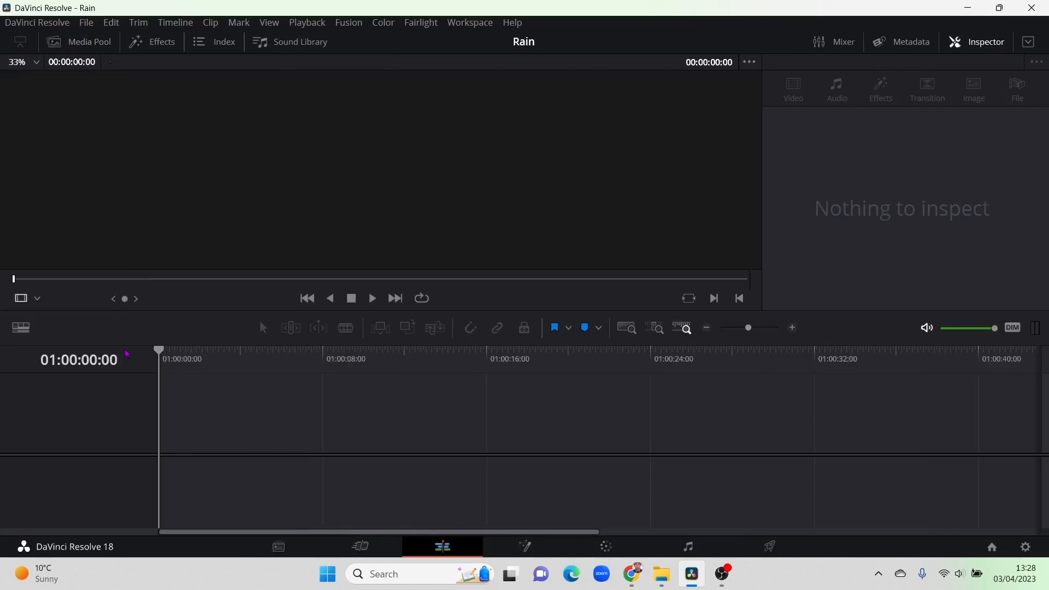
{"action": "mouse_move", "coordinate": [147, 390]}
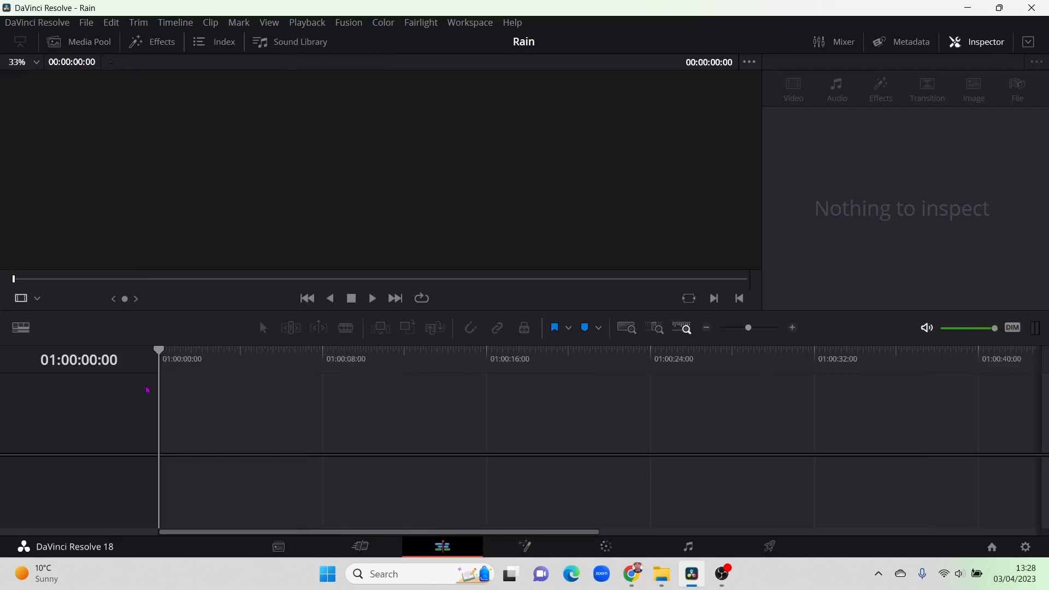
Step: Import footagecrate-real-heavy-rain-2 (1).mp4 from Downloads into the Rain project via Import Media
{"action": "left_click", "coordinate": [79, 41]}
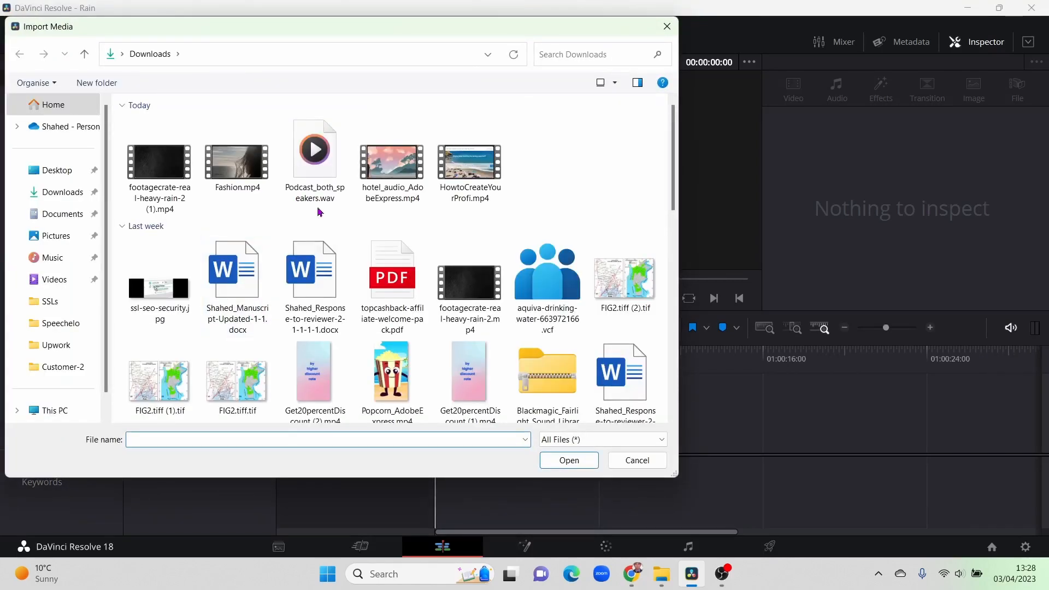
{"action": "left_click", "coordinate": [159, 164]}
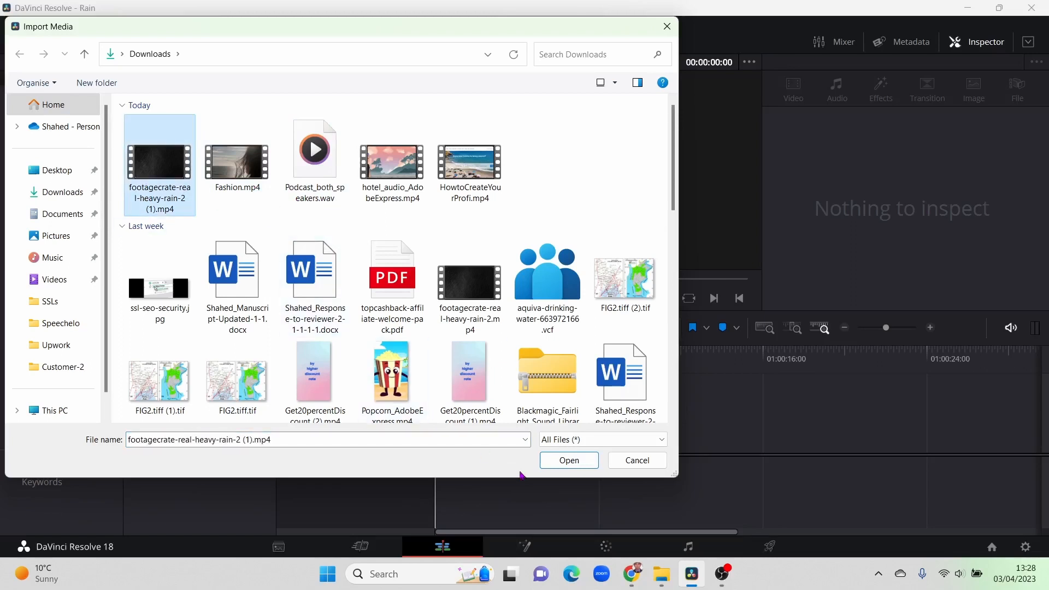
{"action": "left_click", "coordinate": [568, 460]}
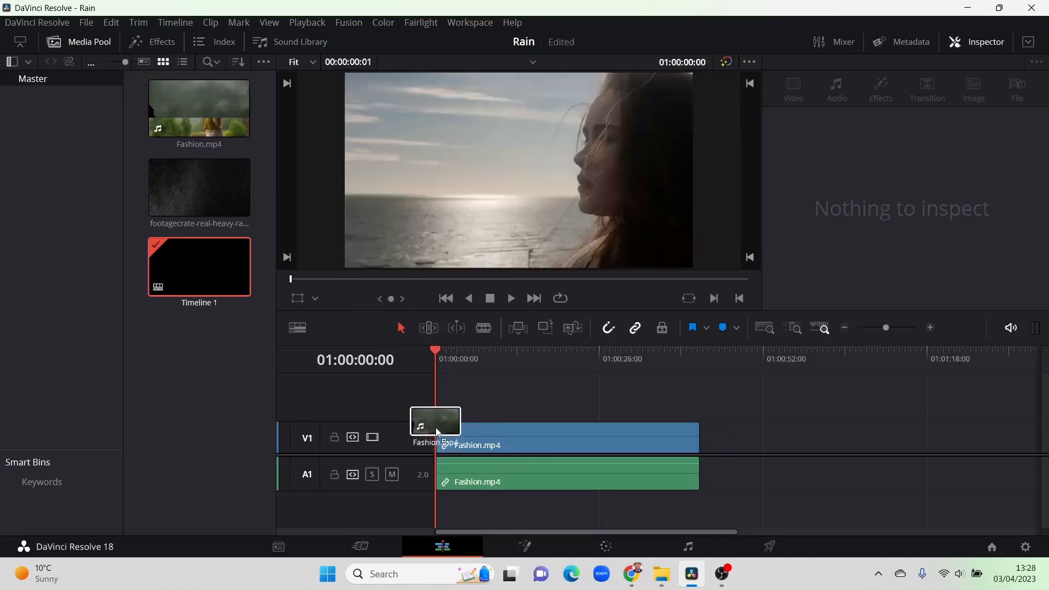
Step: Place Fashion.mp4 on V1 and stack the heavy rain clip above it on V2 from the start
{"action": "left_click", "coordinate": [199, 187]}
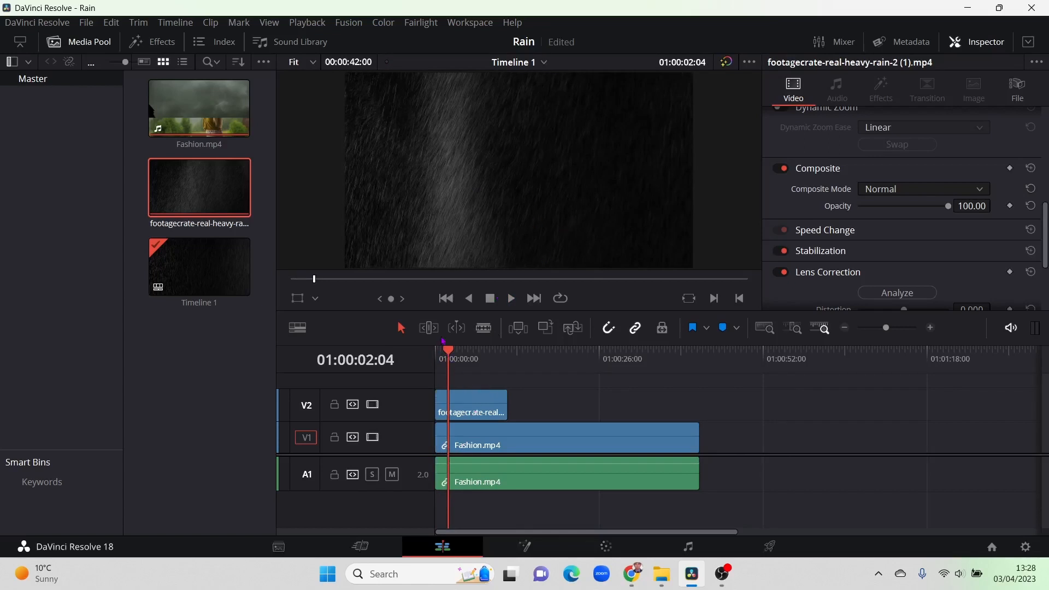
{"action": "left_click", "coordinate": [446, 302]}
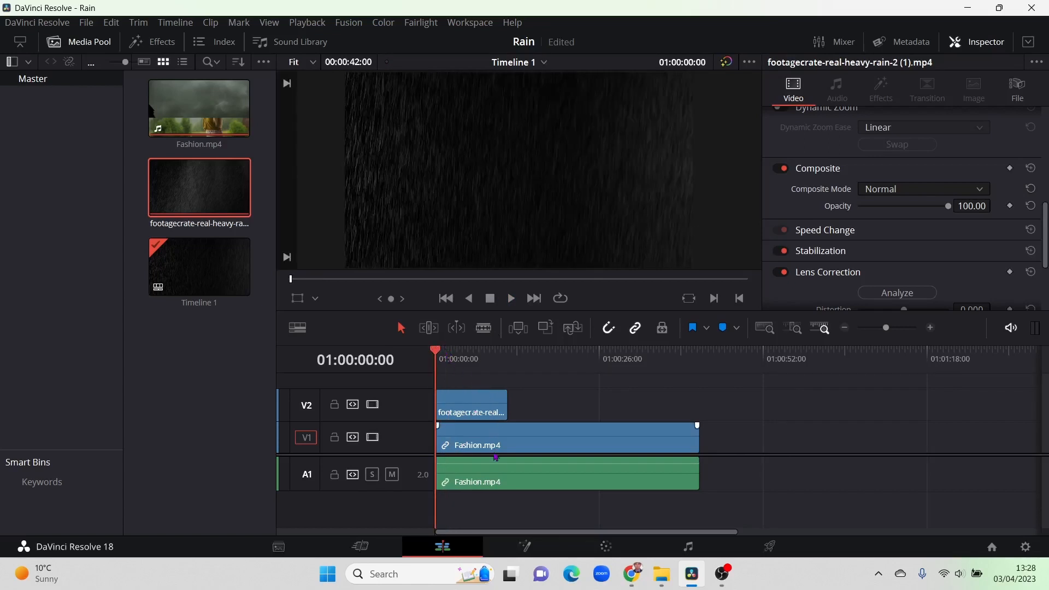
{"action": "left_click", "coordinate": [470, 404]}
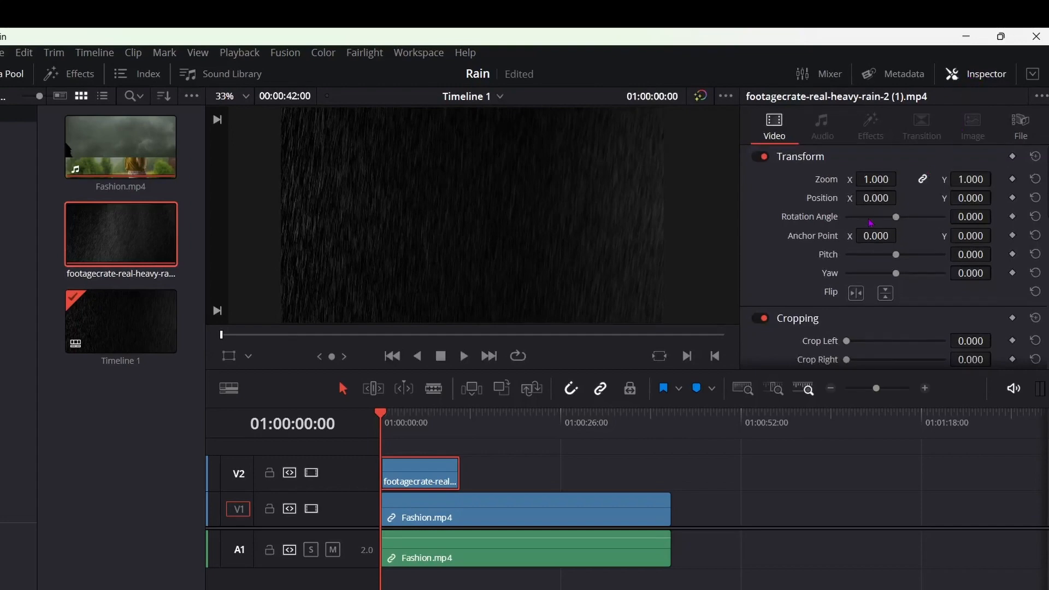
Step: Set the V2 rain clip's Composite Mode to Screen so its black background vanishes over Fashion
{"action": "scroll", "scroll_direction": "down", "scroll_amount": 3}
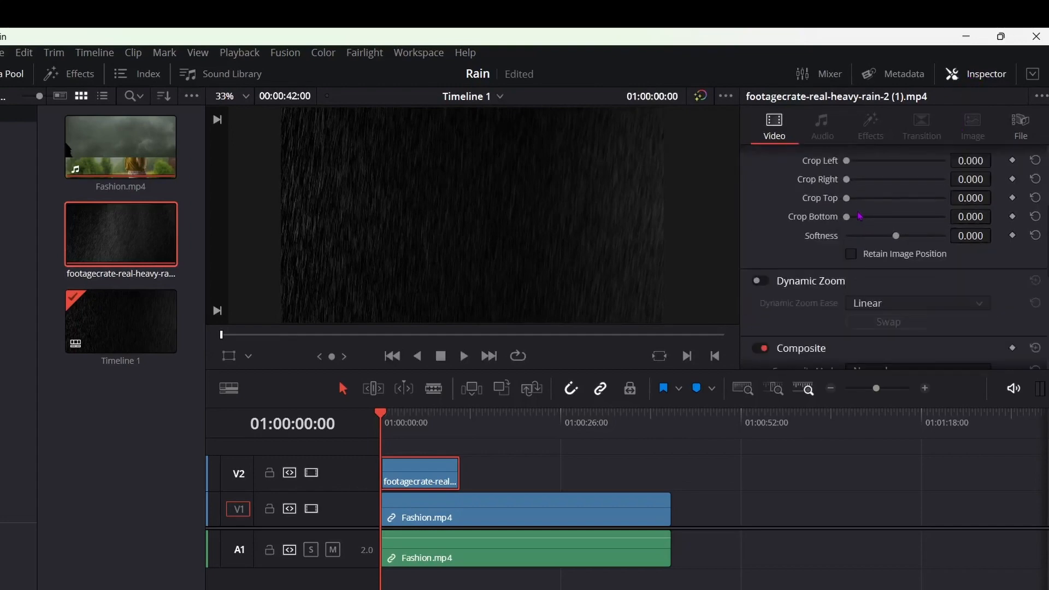
{"action": "scroll", "scroll_direction": "down", "scroll_amount": 3}
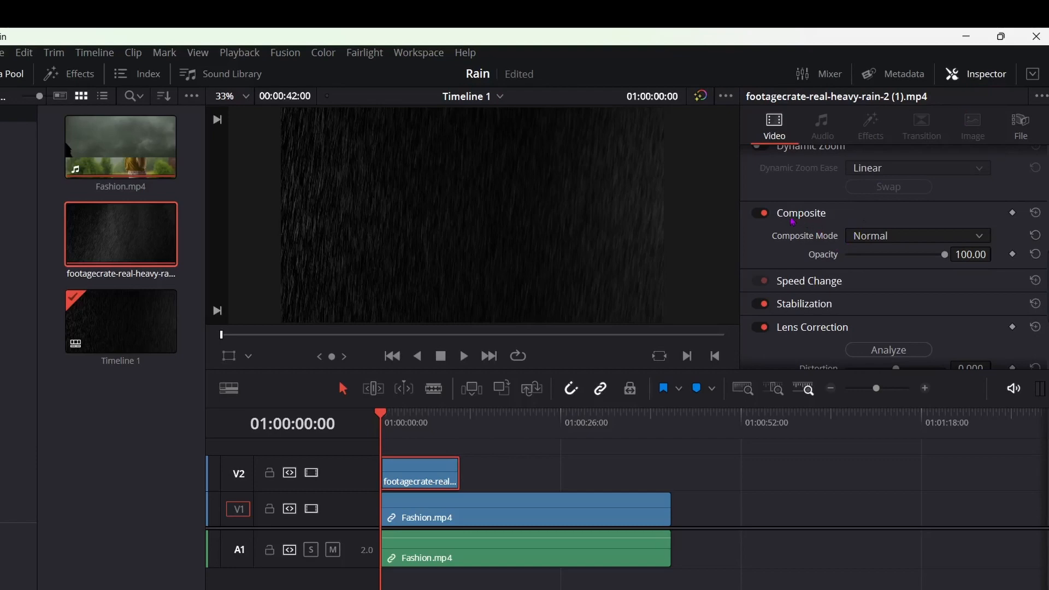
{"action": "left_click", "coordinate": [759, 213]}
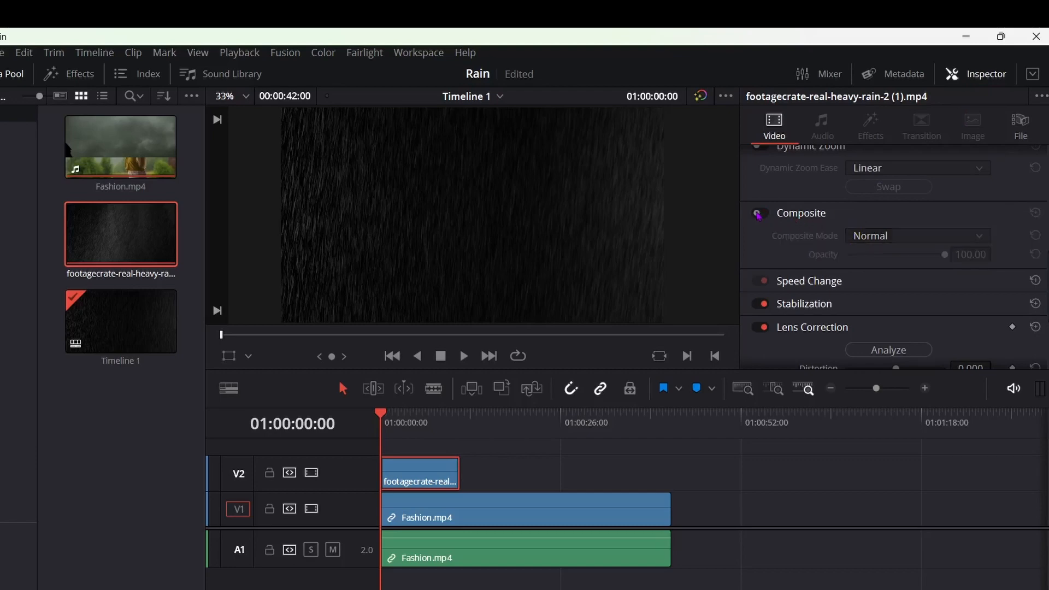
{"action": "left_click", "coordinate": [758, 213]}
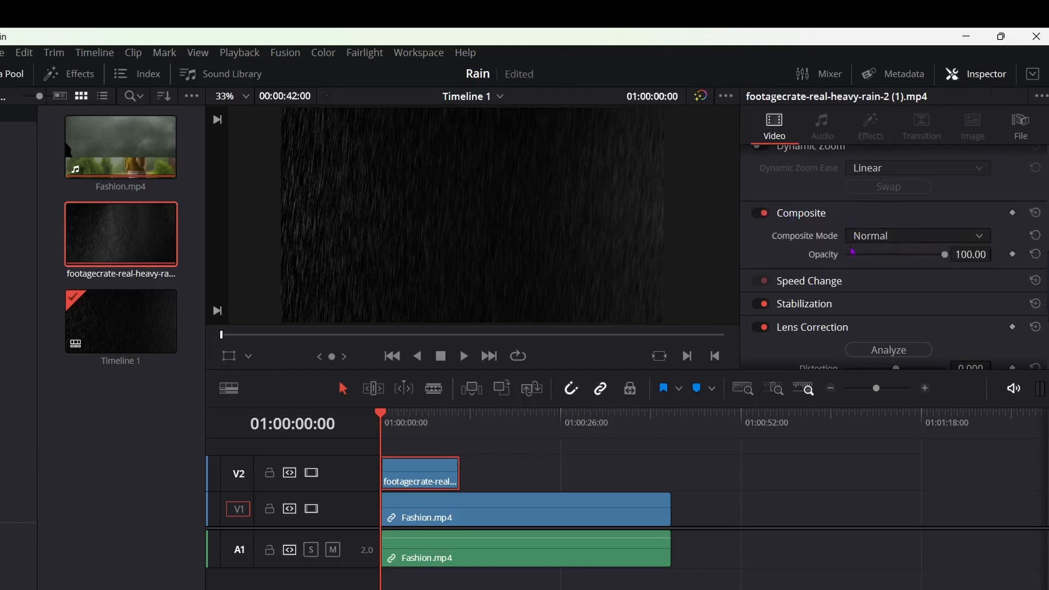
{"action": "left_click", "coordinate": [917, 236]}
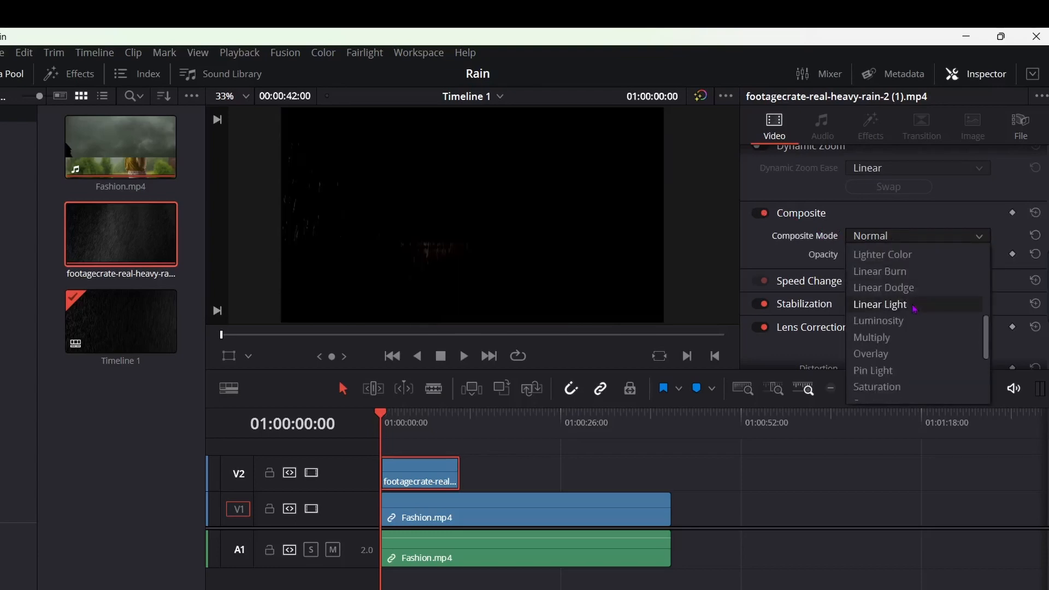
{"action": "scroll", "scroll_direction": "down", "scroll_amount": 3}
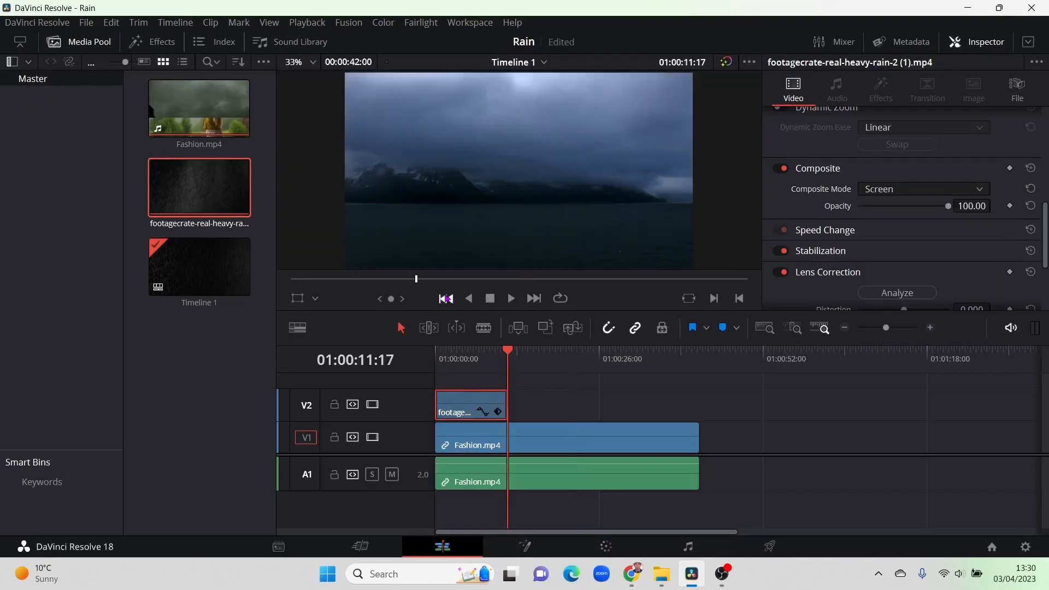
{"action": "left_click", "coordinate": [445, 300]}
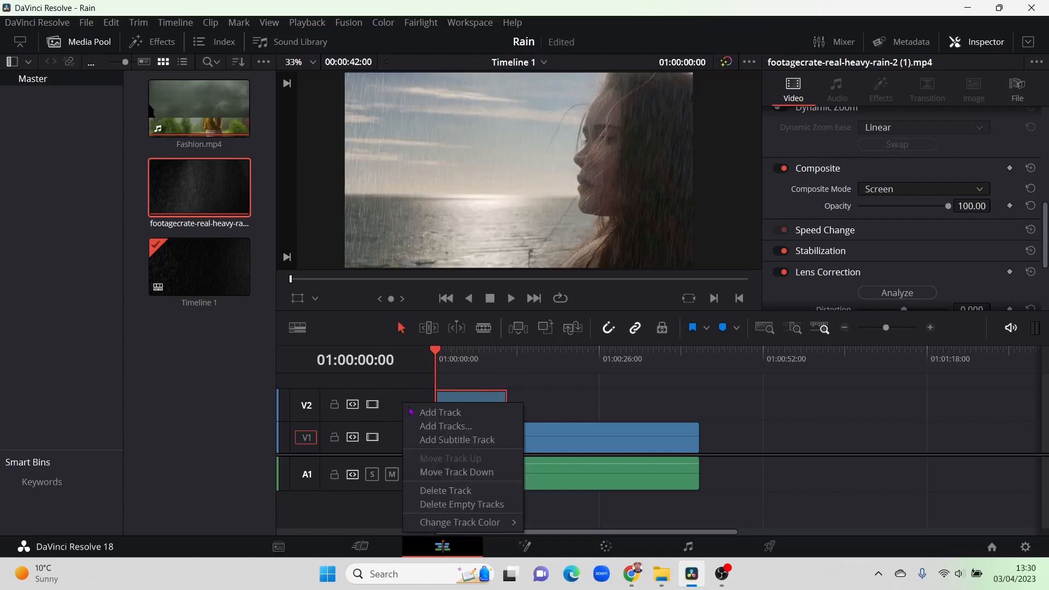
Step: Add a V3 track with a second rain clip and blend it in Screen mode too
{"action": "left_click", "coordinate": [470, 405]}
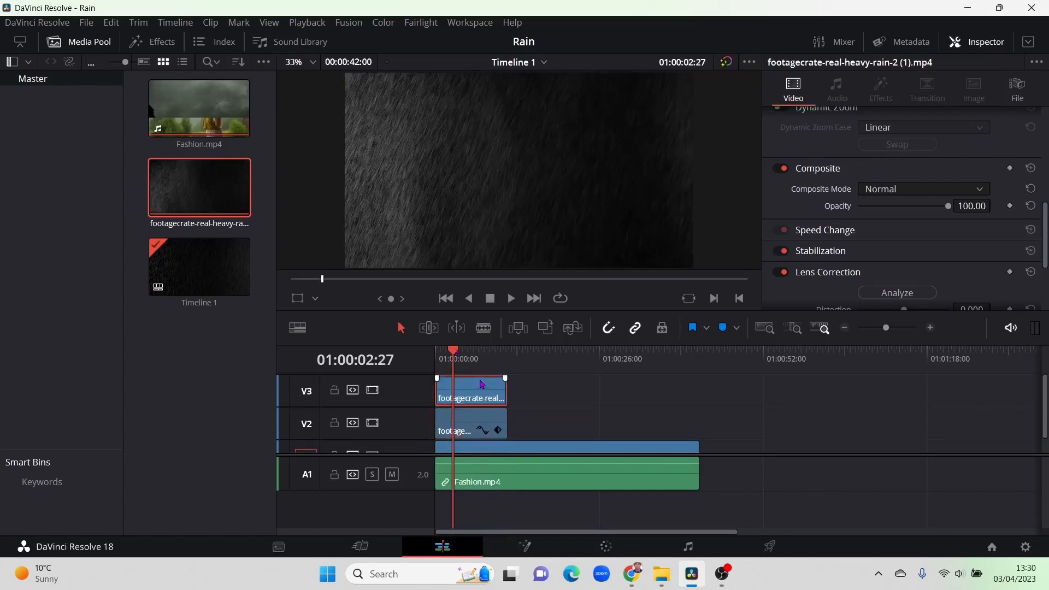
{"action": "left_click", "coordinate": [923, 189]}
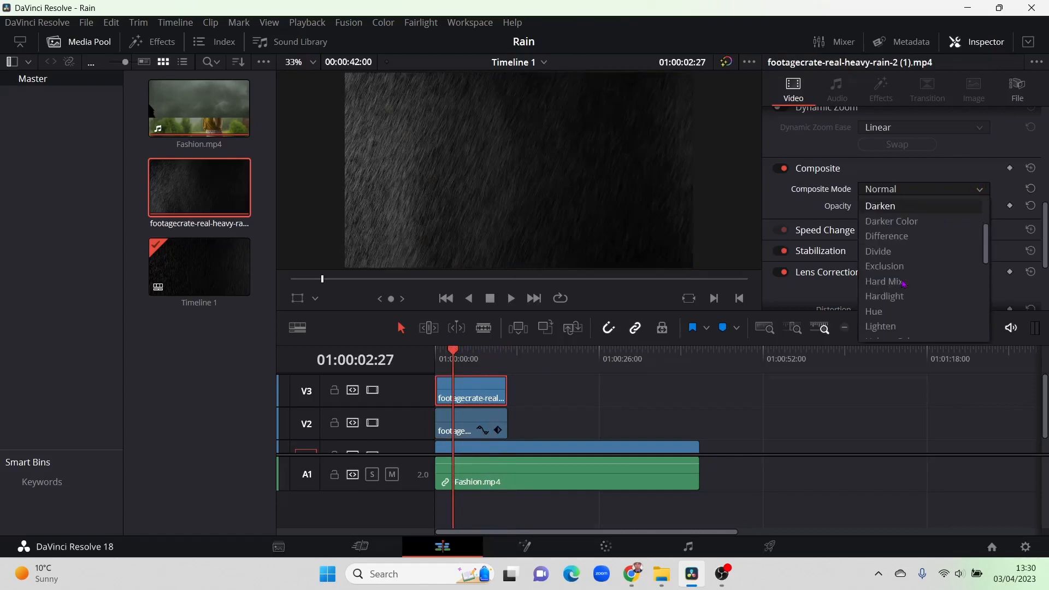
{"action": "scroll", "scroll_direction": "down", "scroll_amount": 3}
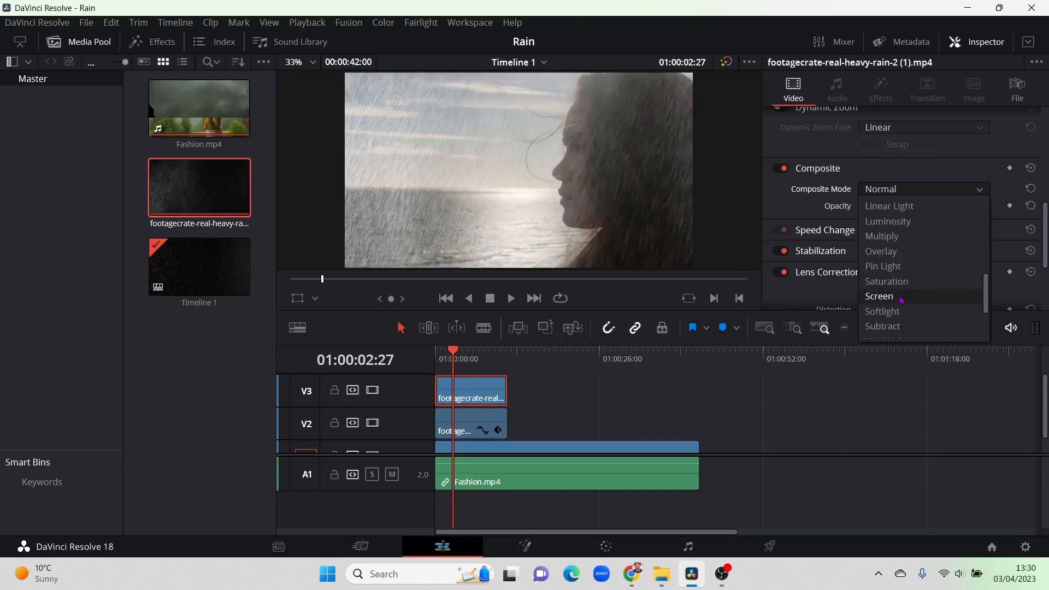
{"action": "left_click", "coordinate": [878, 296]}
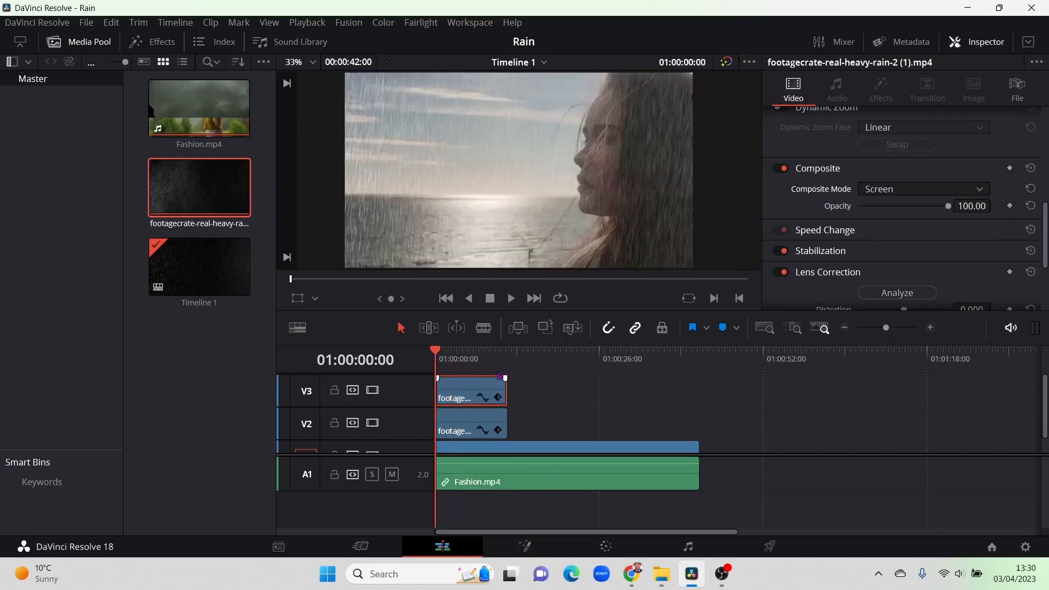